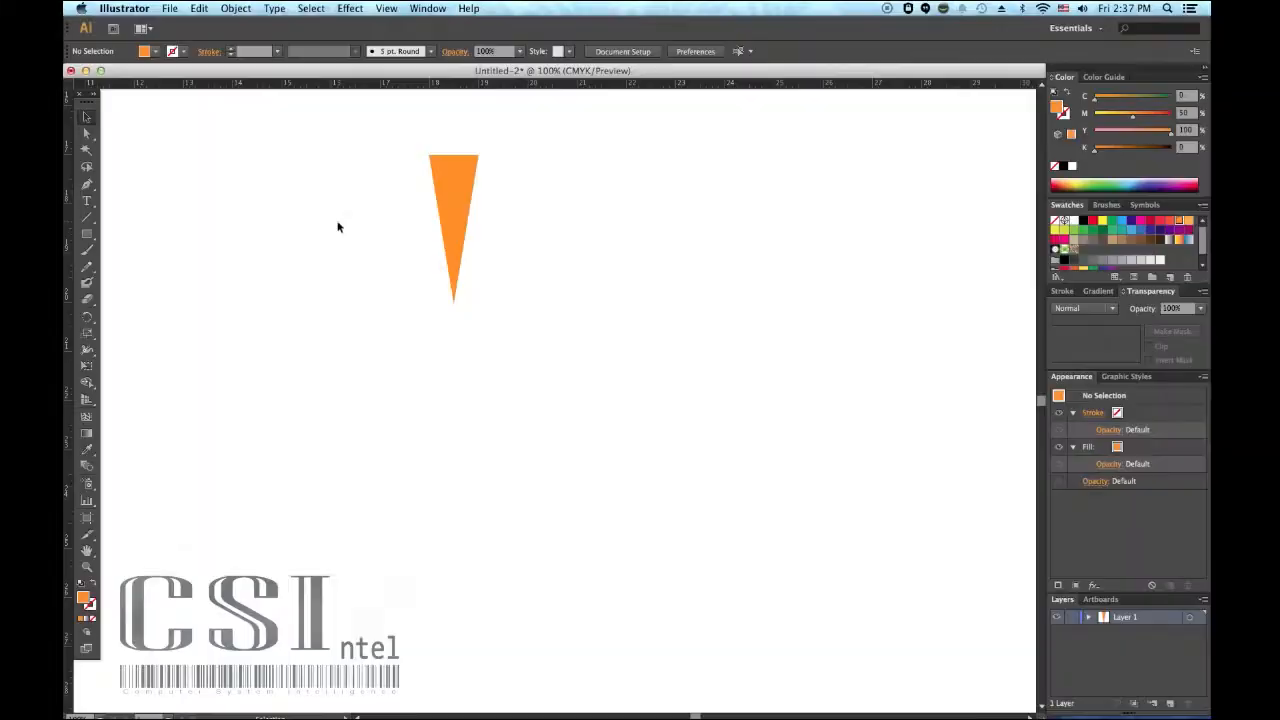
mouse_move(151, 250)
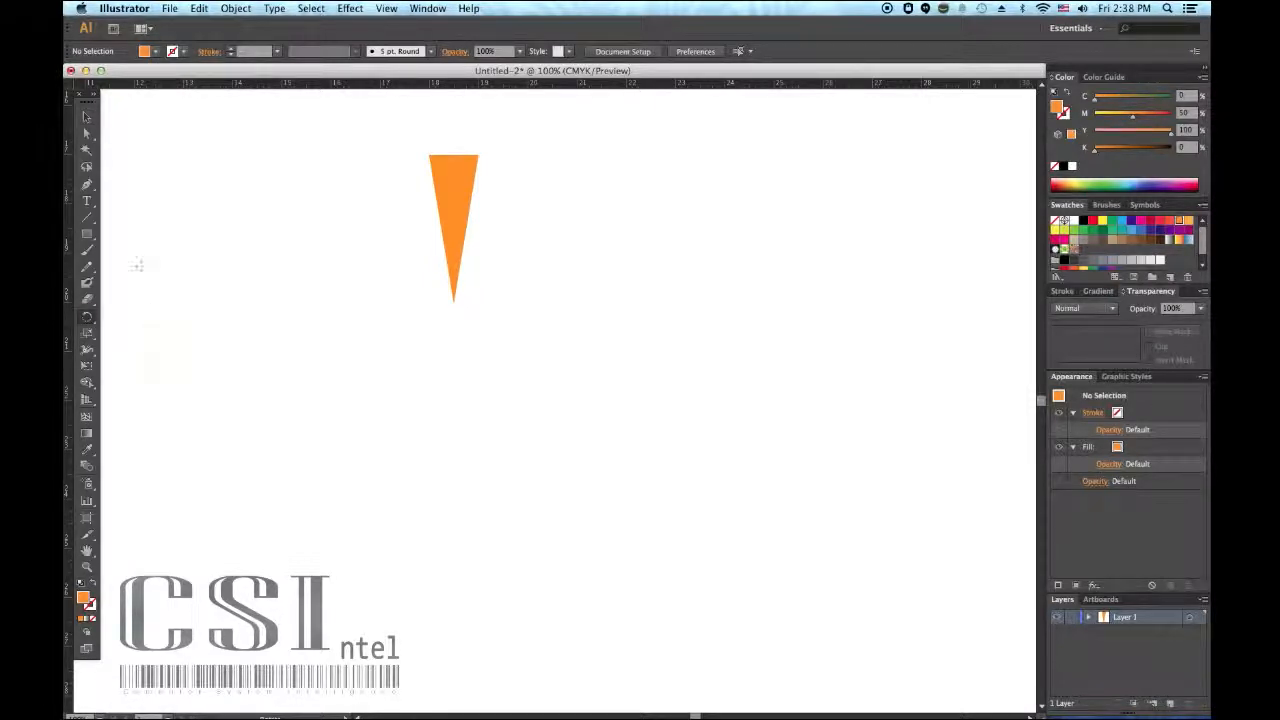
mouse_move(418, 217)
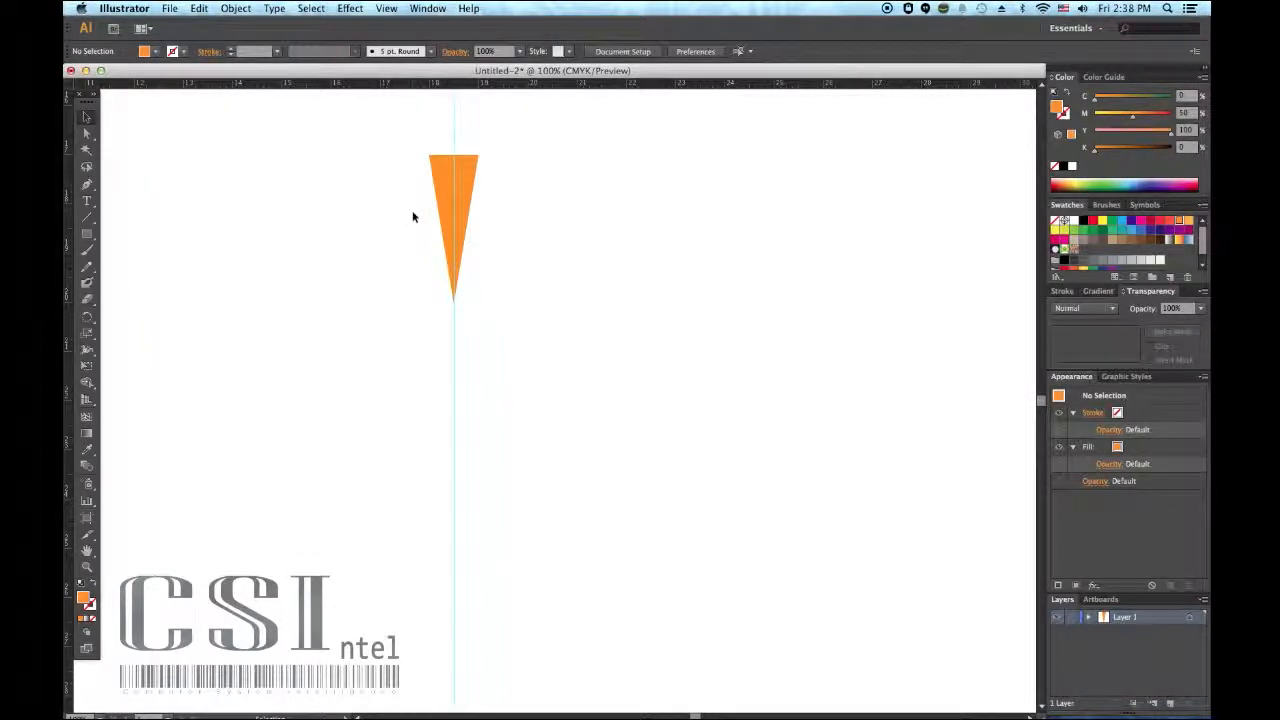
Select the orange triangle with the Selection Tool.
left_click(453, 230)
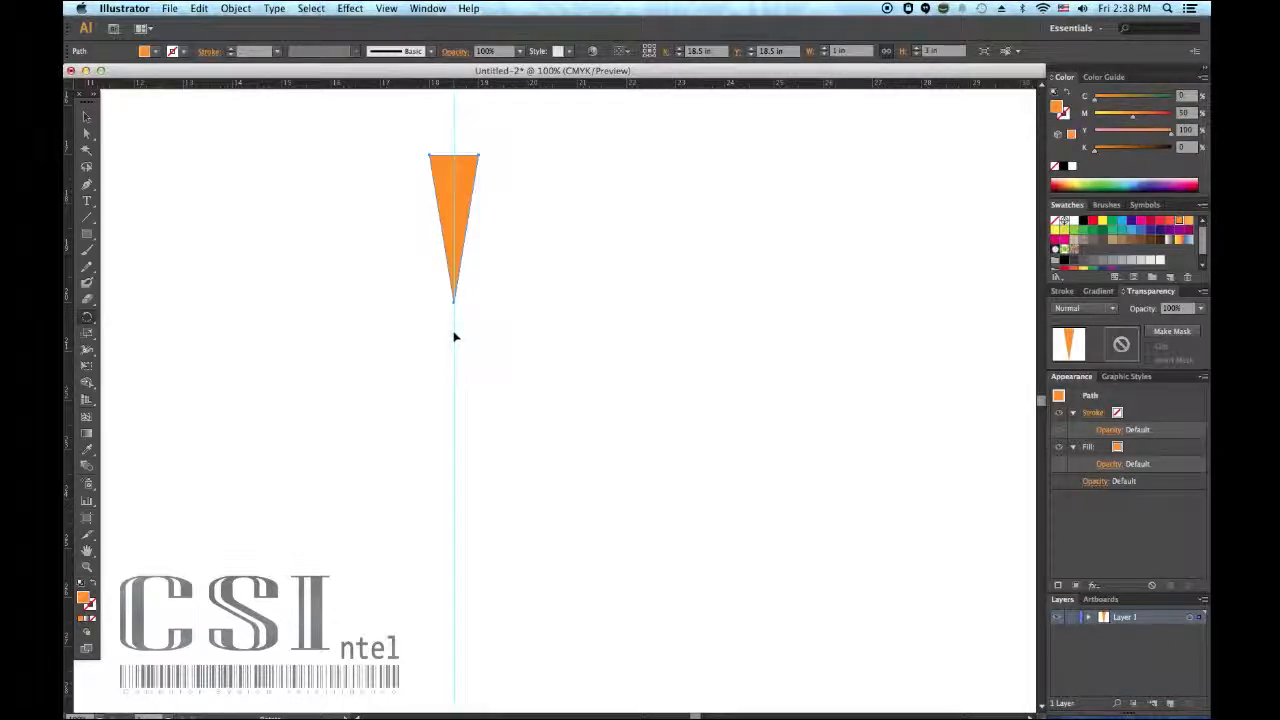
mouse_move(458, 342)
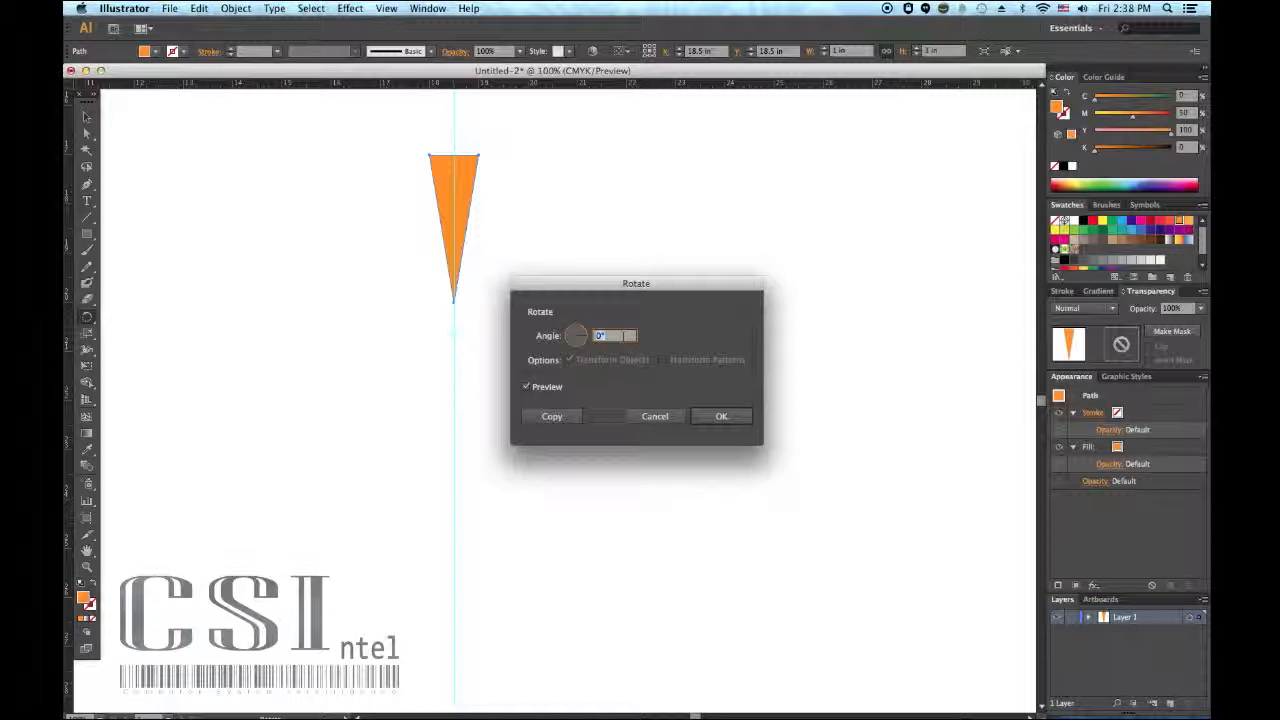
Enter a 30° rotation angle and create a rotated copy of the triangle.
type("30")
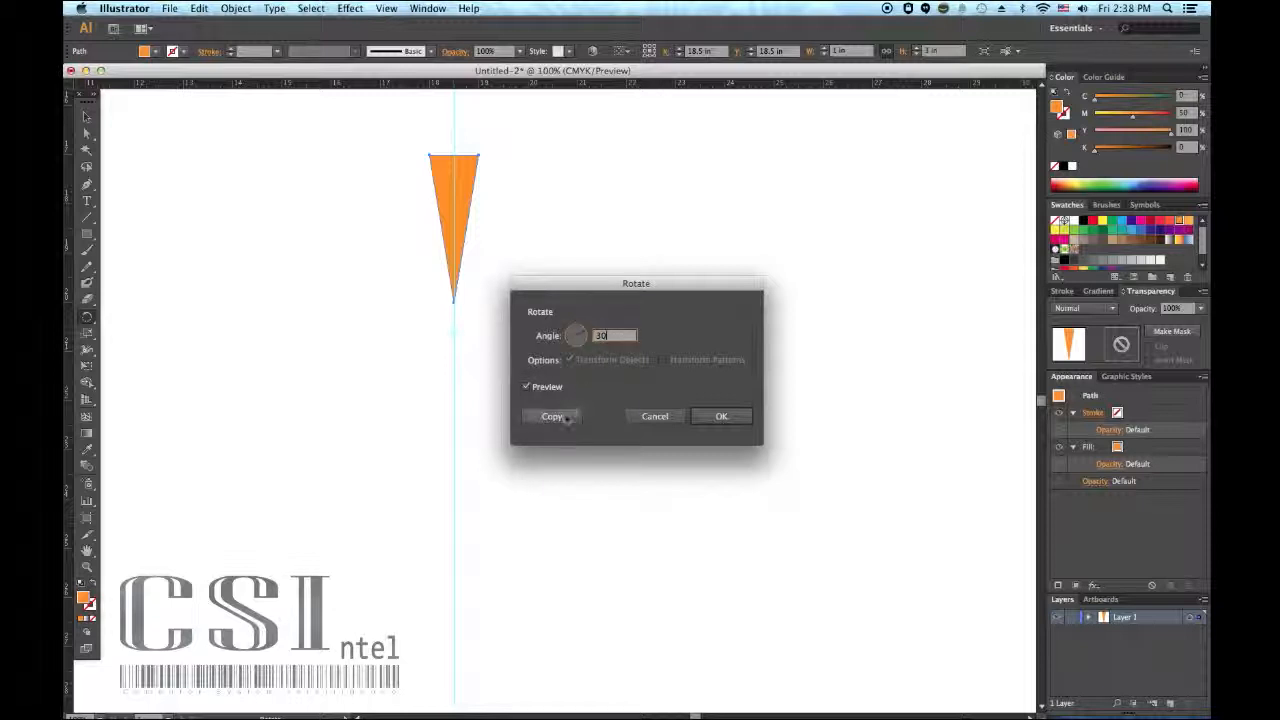
left_click(552, 416)
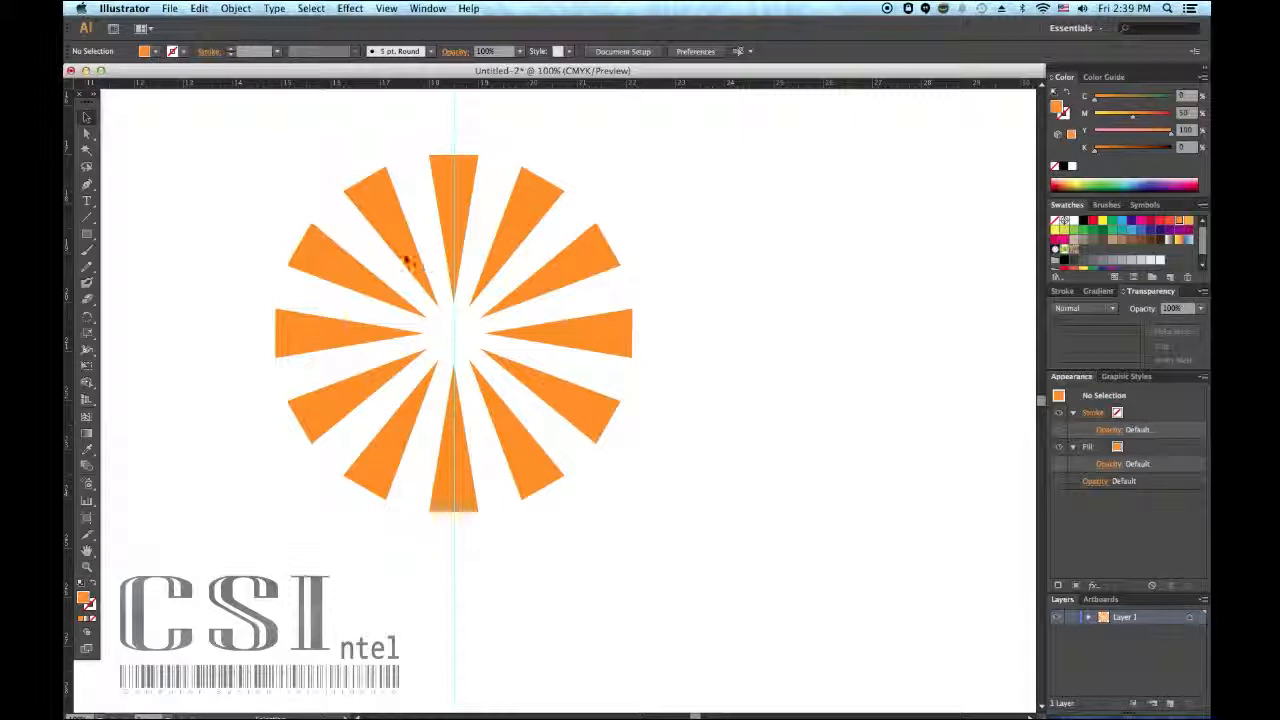
Deselect the finished twelve-ray sunburst by clicking the empty artboard.
left_click(510, 430)
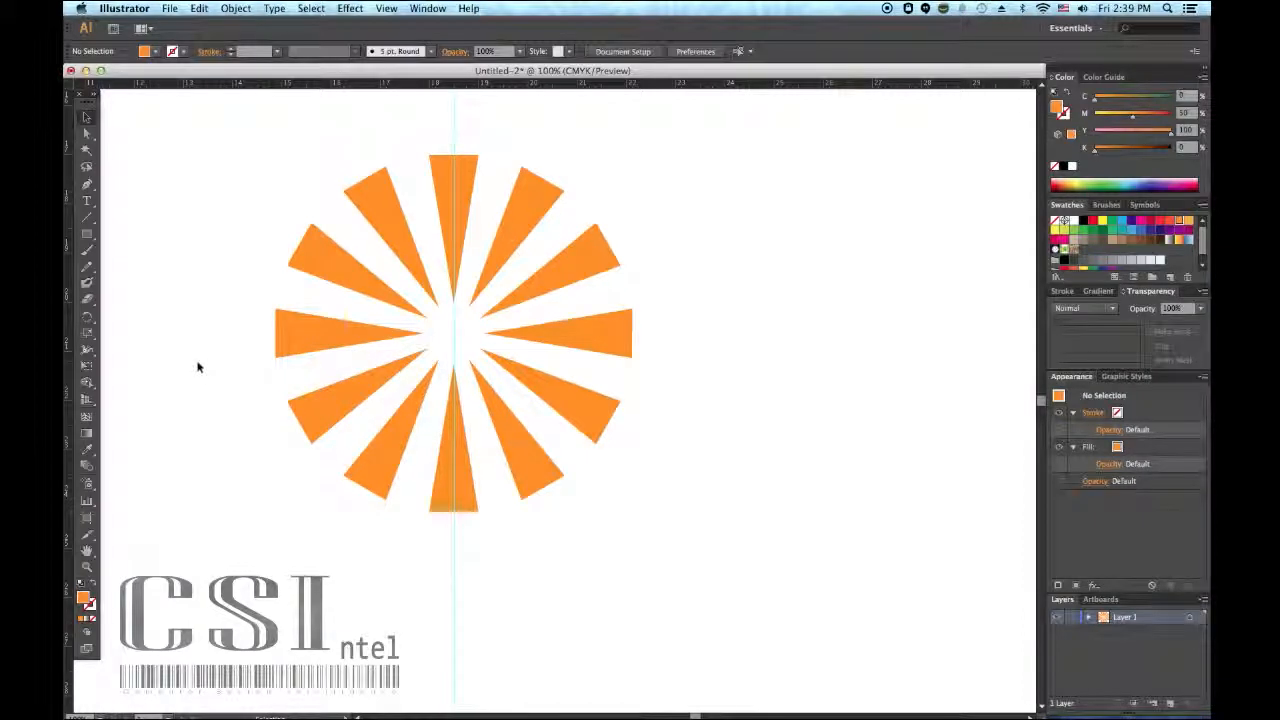
mouse_move(242, 145)
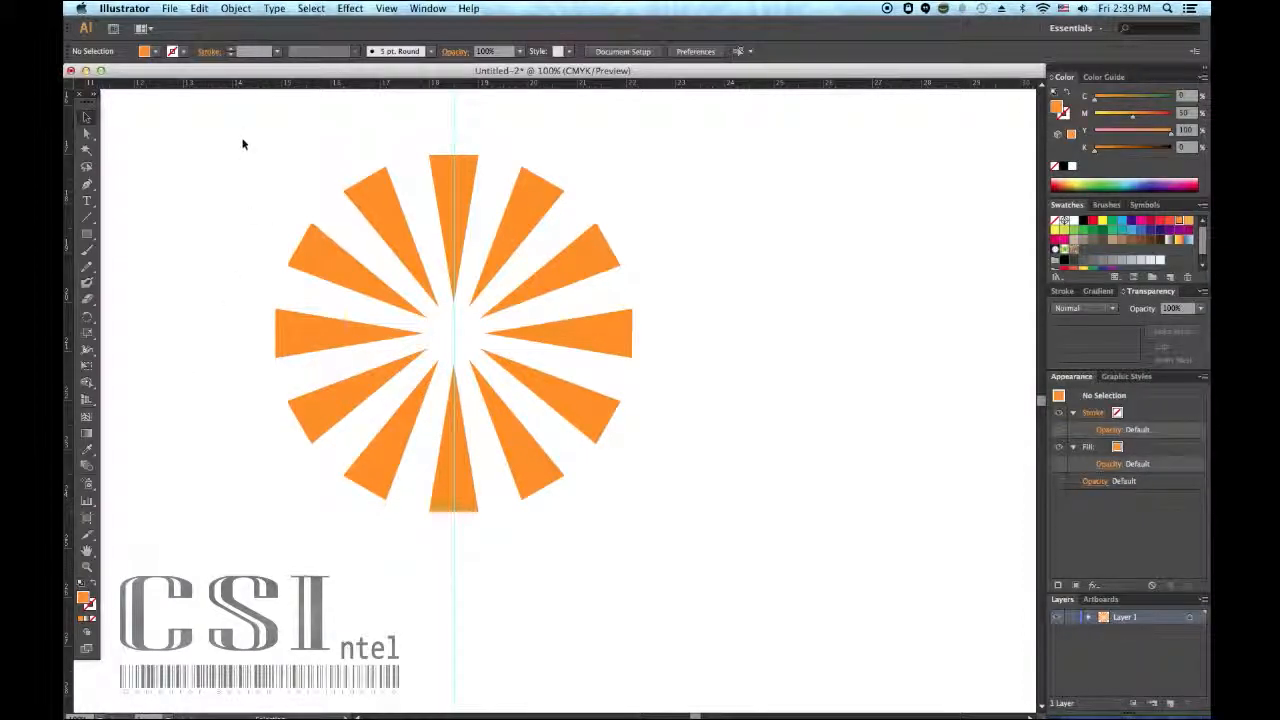